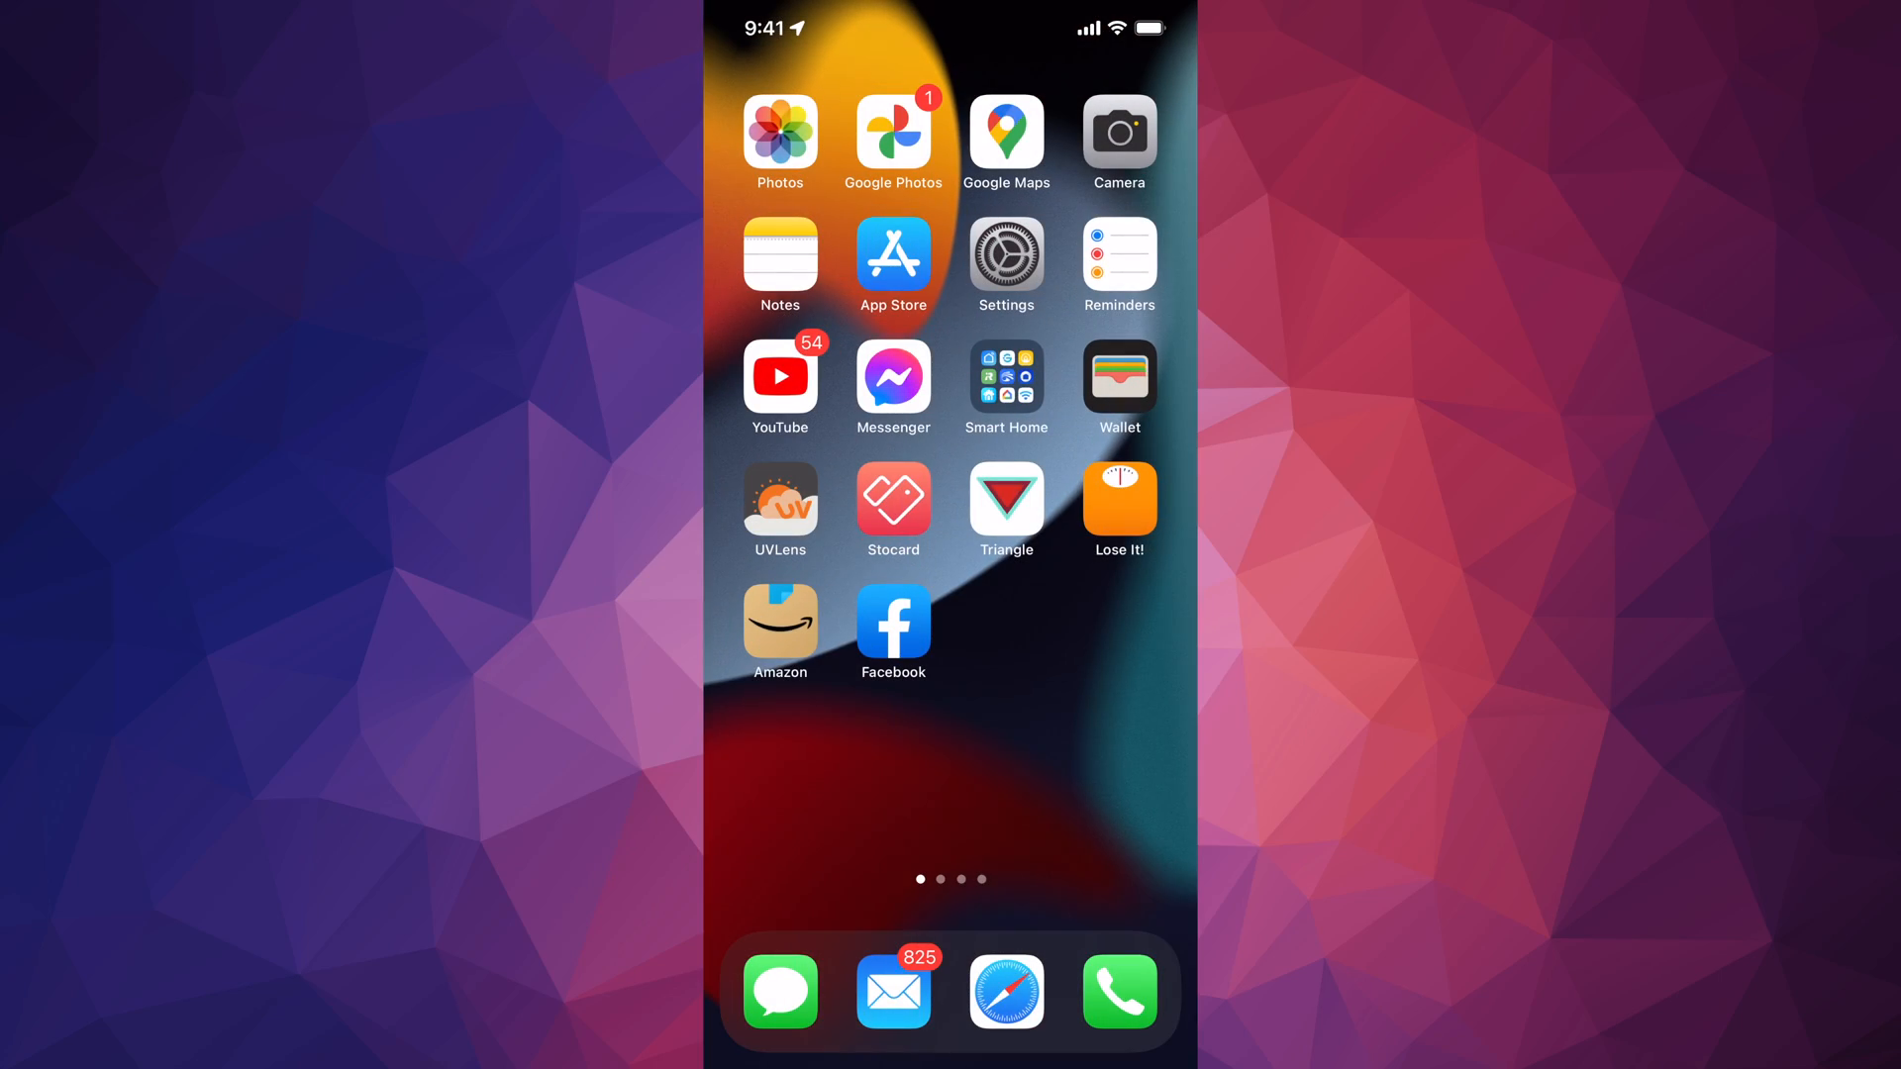
# - Launch Google Photos from the Home Screen into the February photo library
pyautogui.click(893, 136)
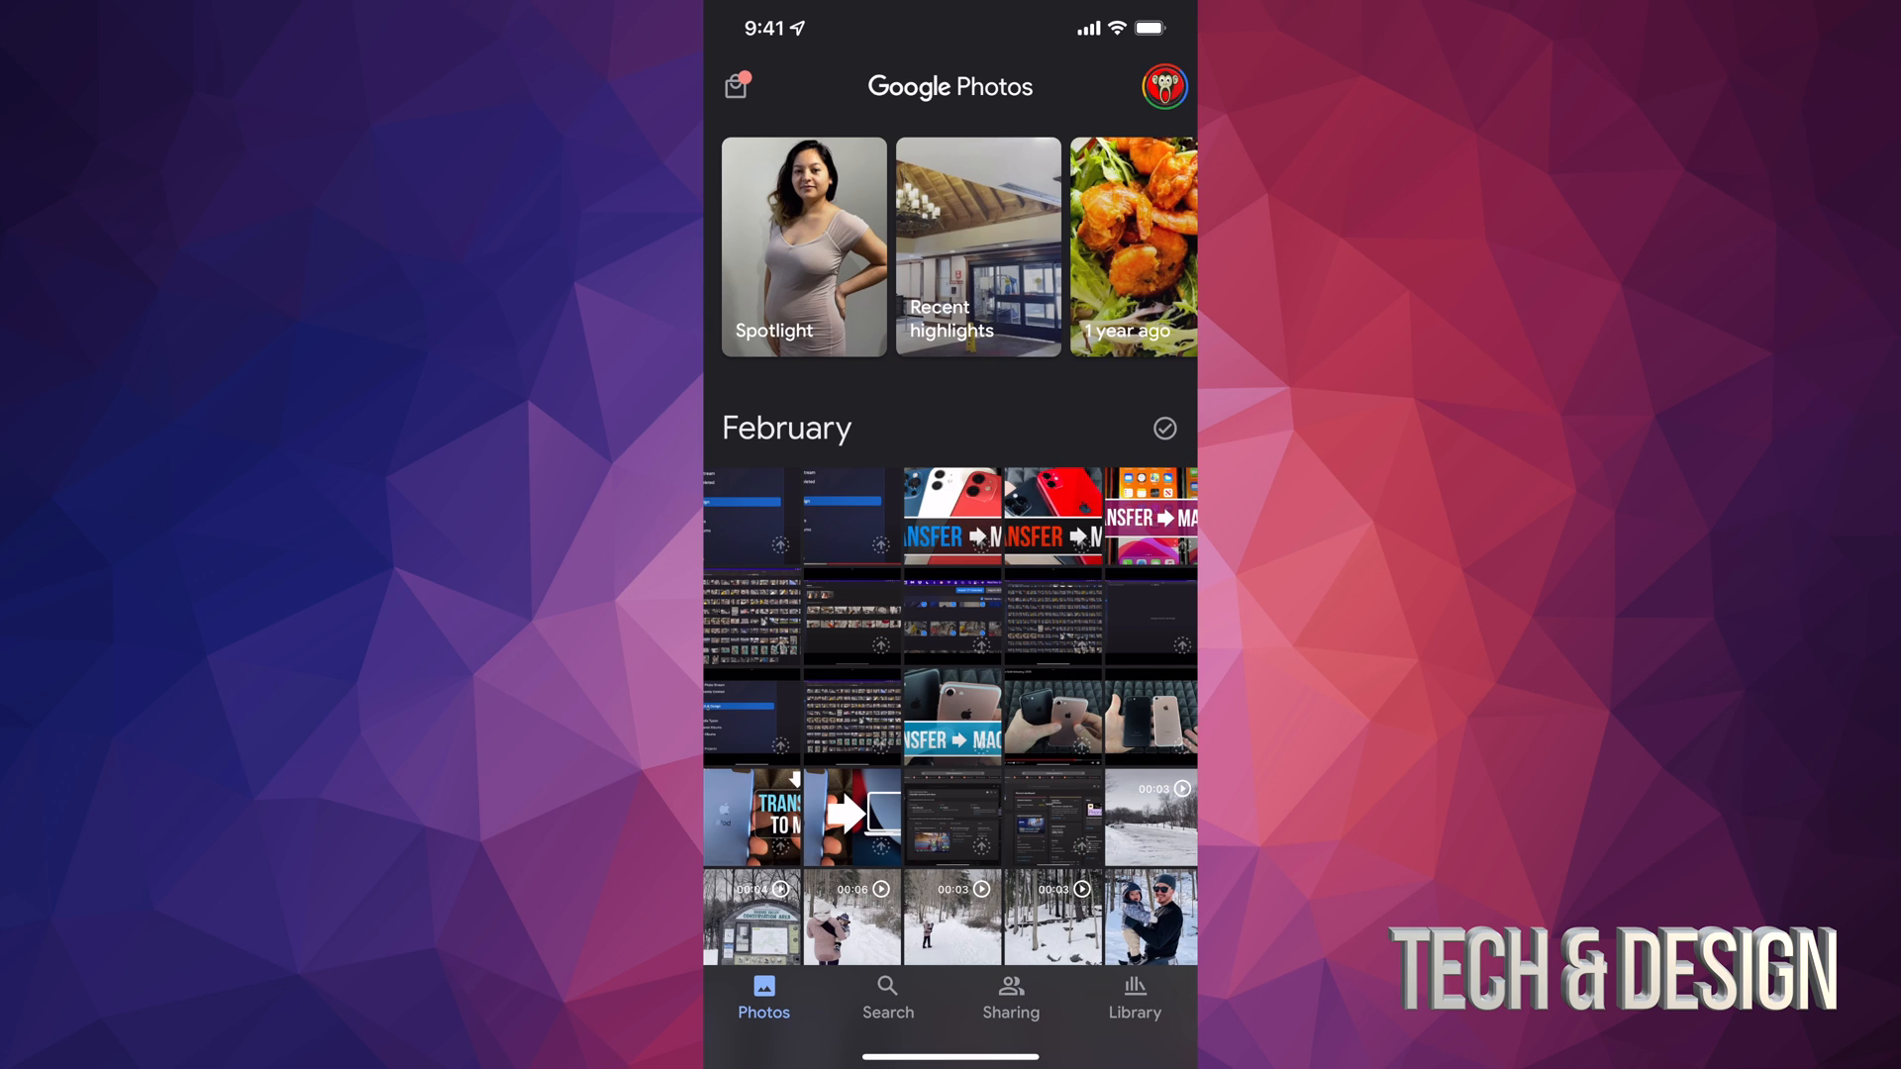
# - Show the account menu with backup complete and 512 items deletable from the device
pyautogui.click(1162, 85)
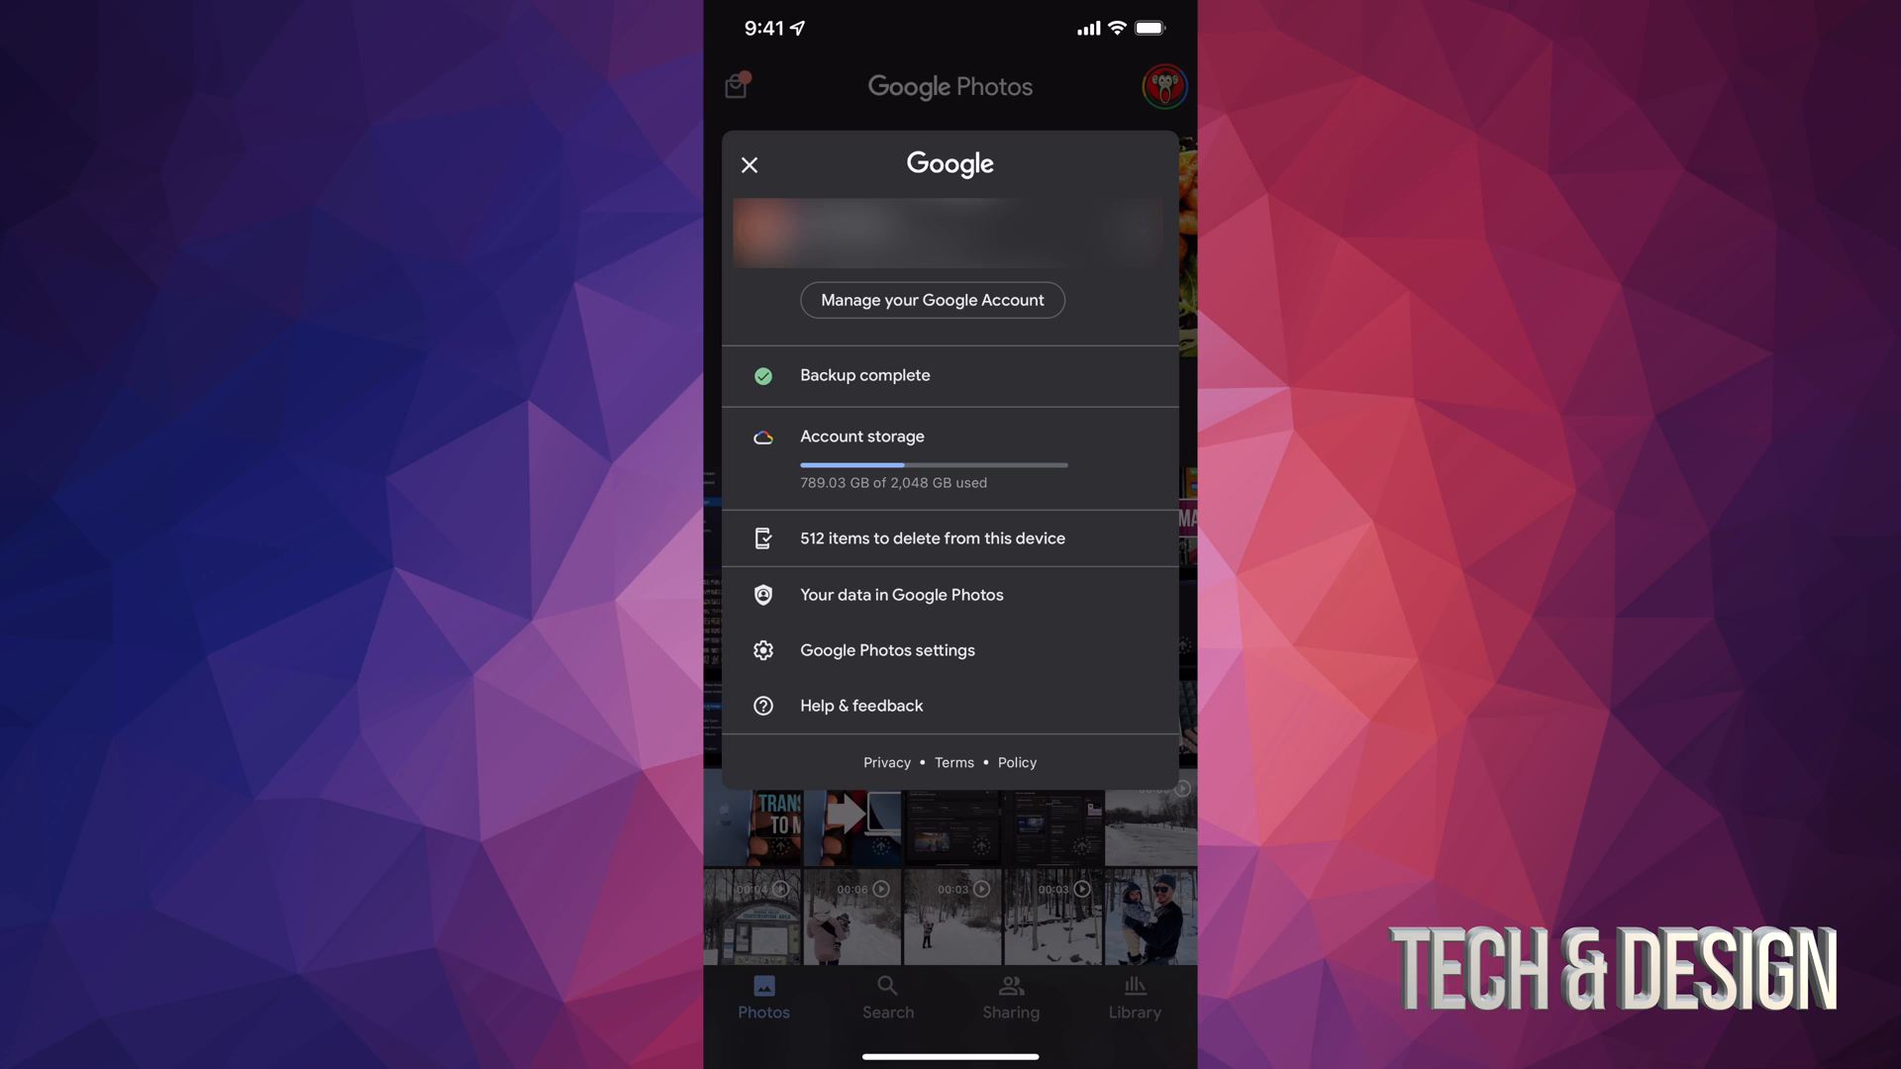
# - Go to the free-up-space screen offering deletion of the 512 backed-up items
pyautogui.click(933, 538)
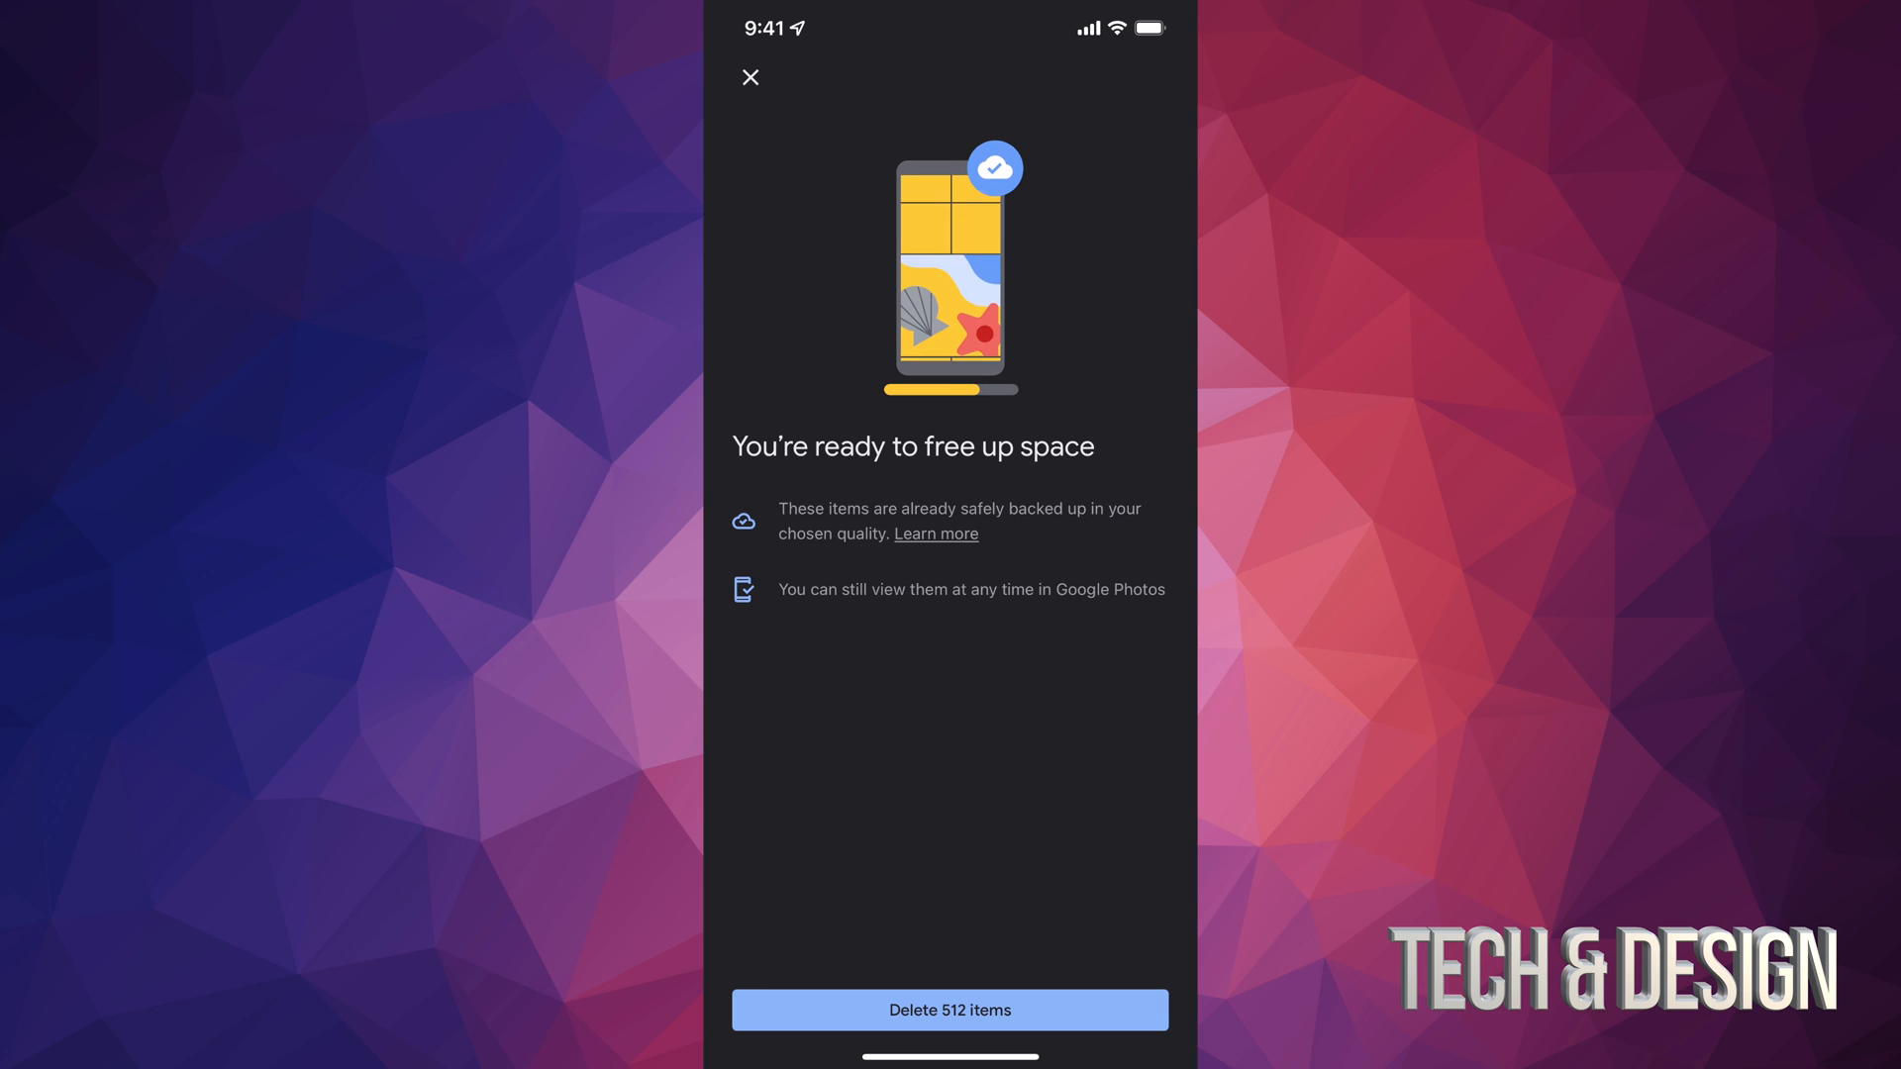
# - Delete the 512 backed-up items and allow it in the iOS permission prompt
pyautogui.click(948, 1010)
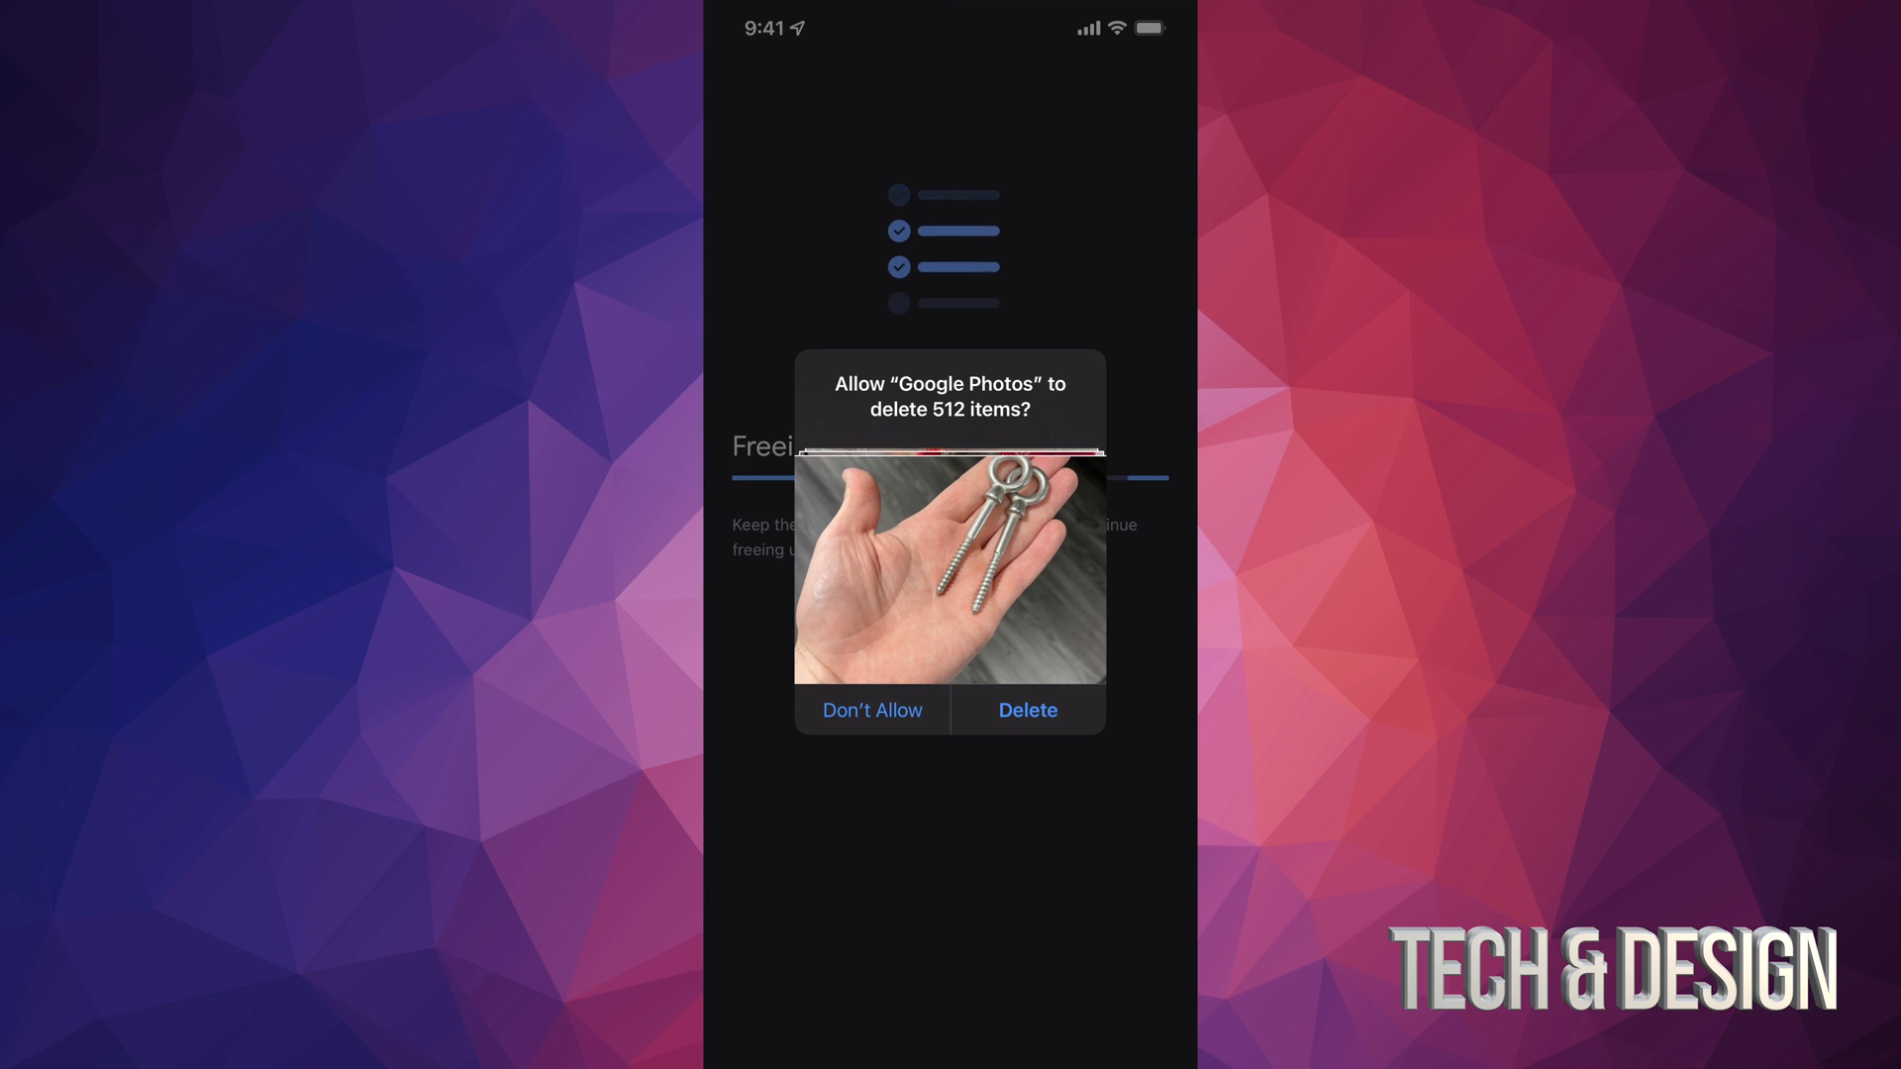
pyautogui.click(1025, 709)
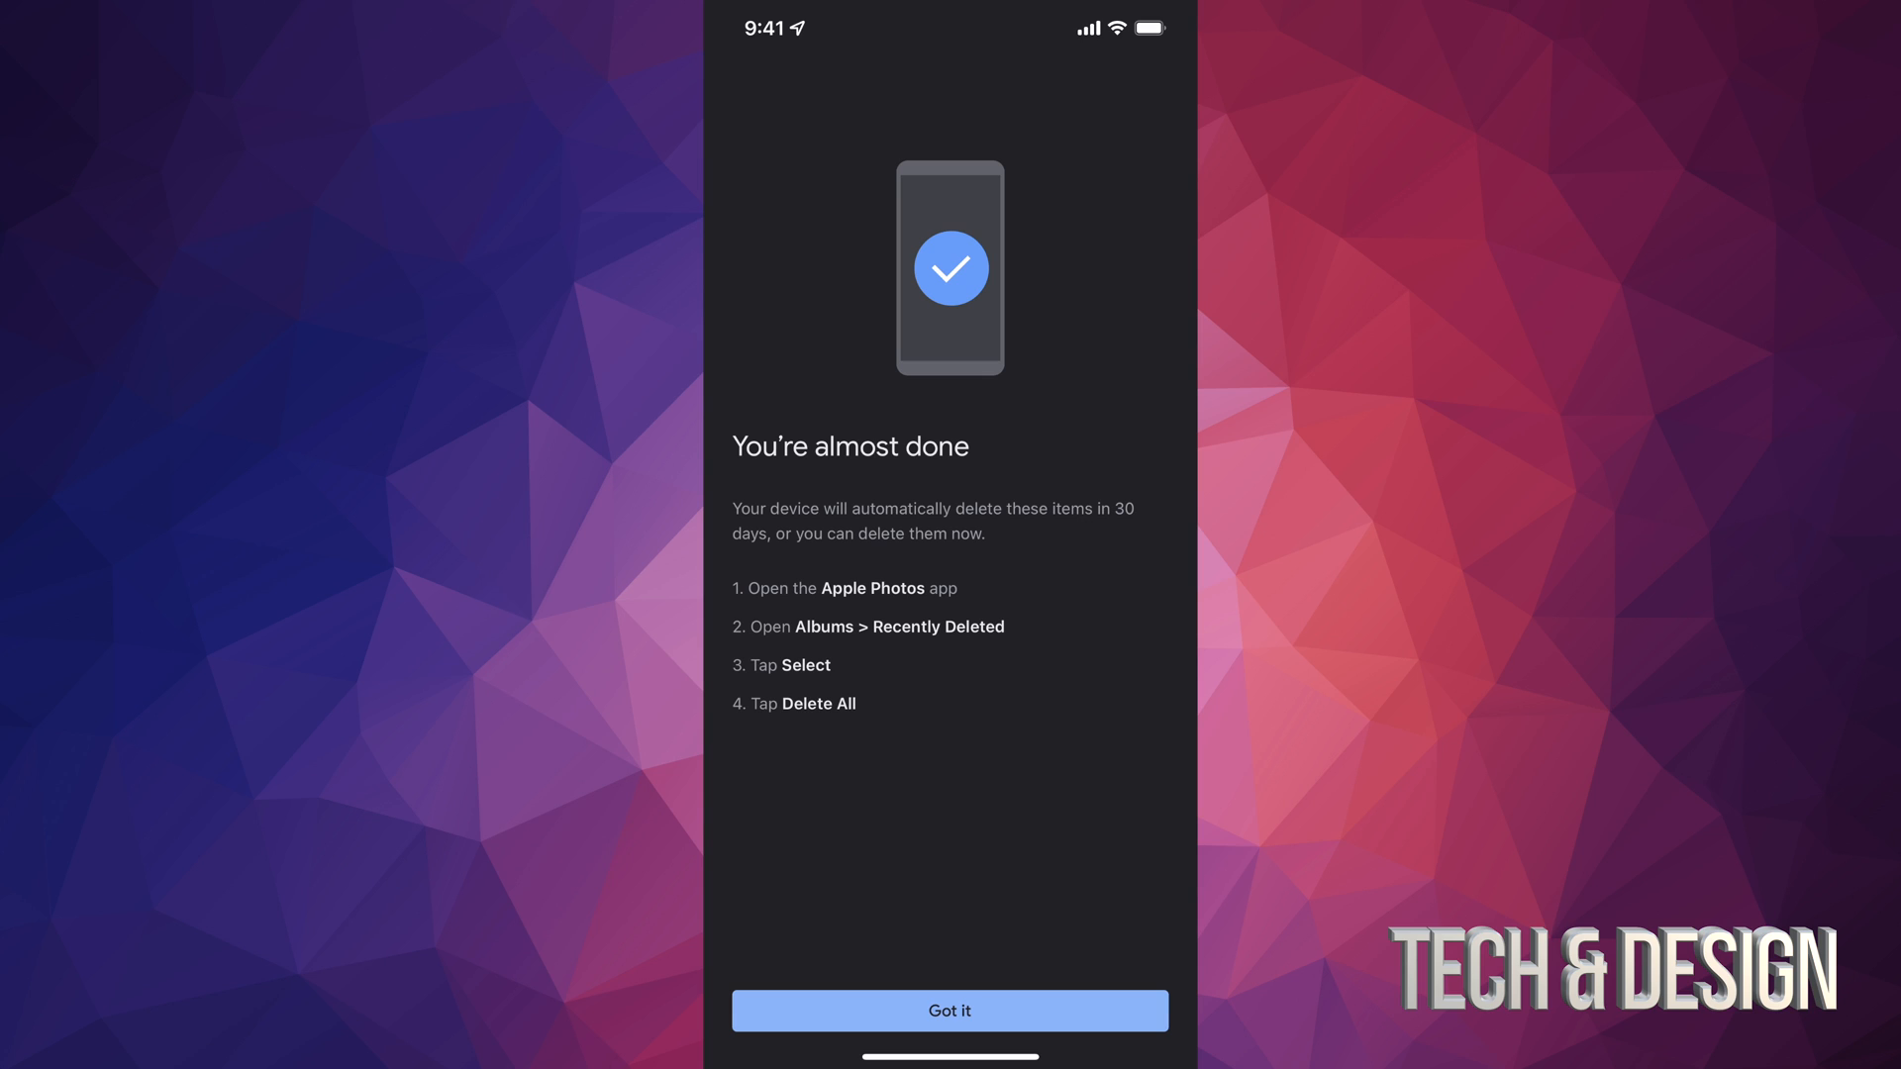
# - Acknowledge the almost-done instructions with 'Got it' and return to the Home Screen
pyautogui.click(949, 1009)
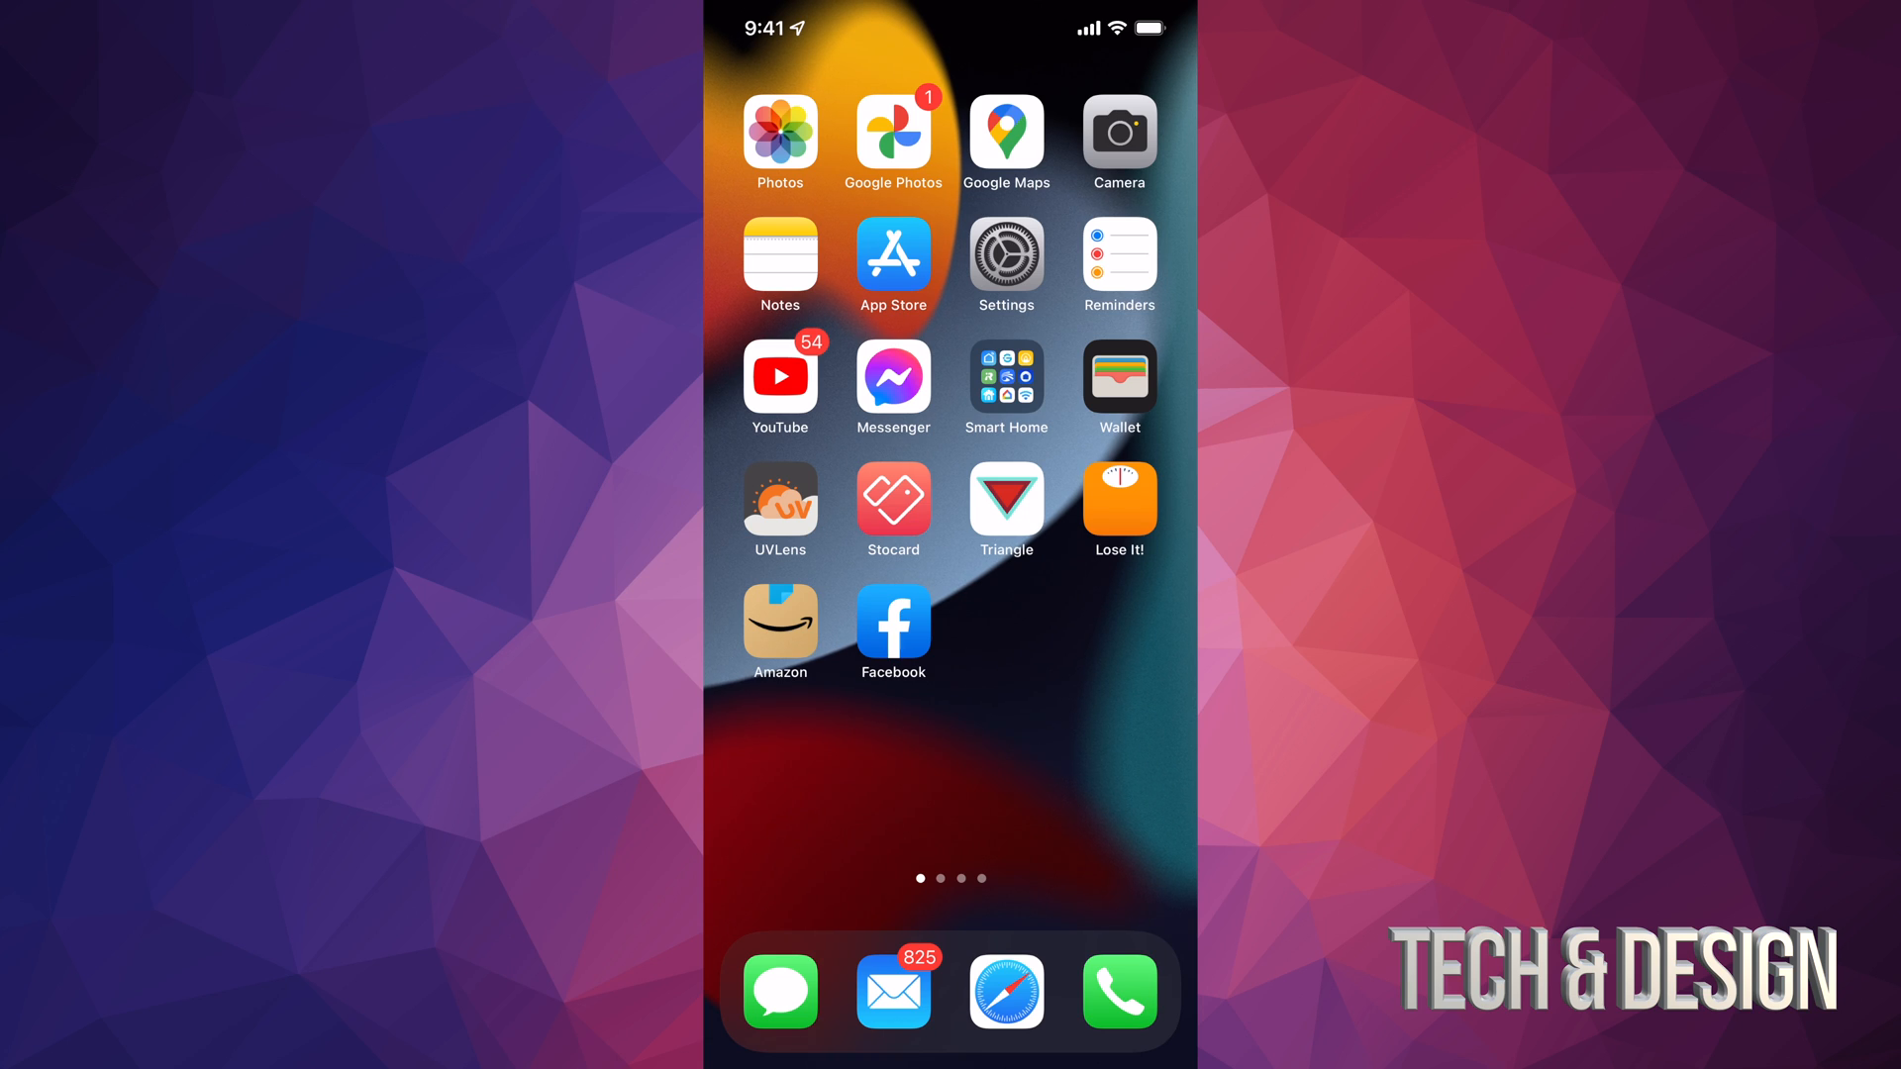
# - Launch Apple Photos and navigate Albums to the Recently Deleted utility album
pyautogui.click(780, 132)
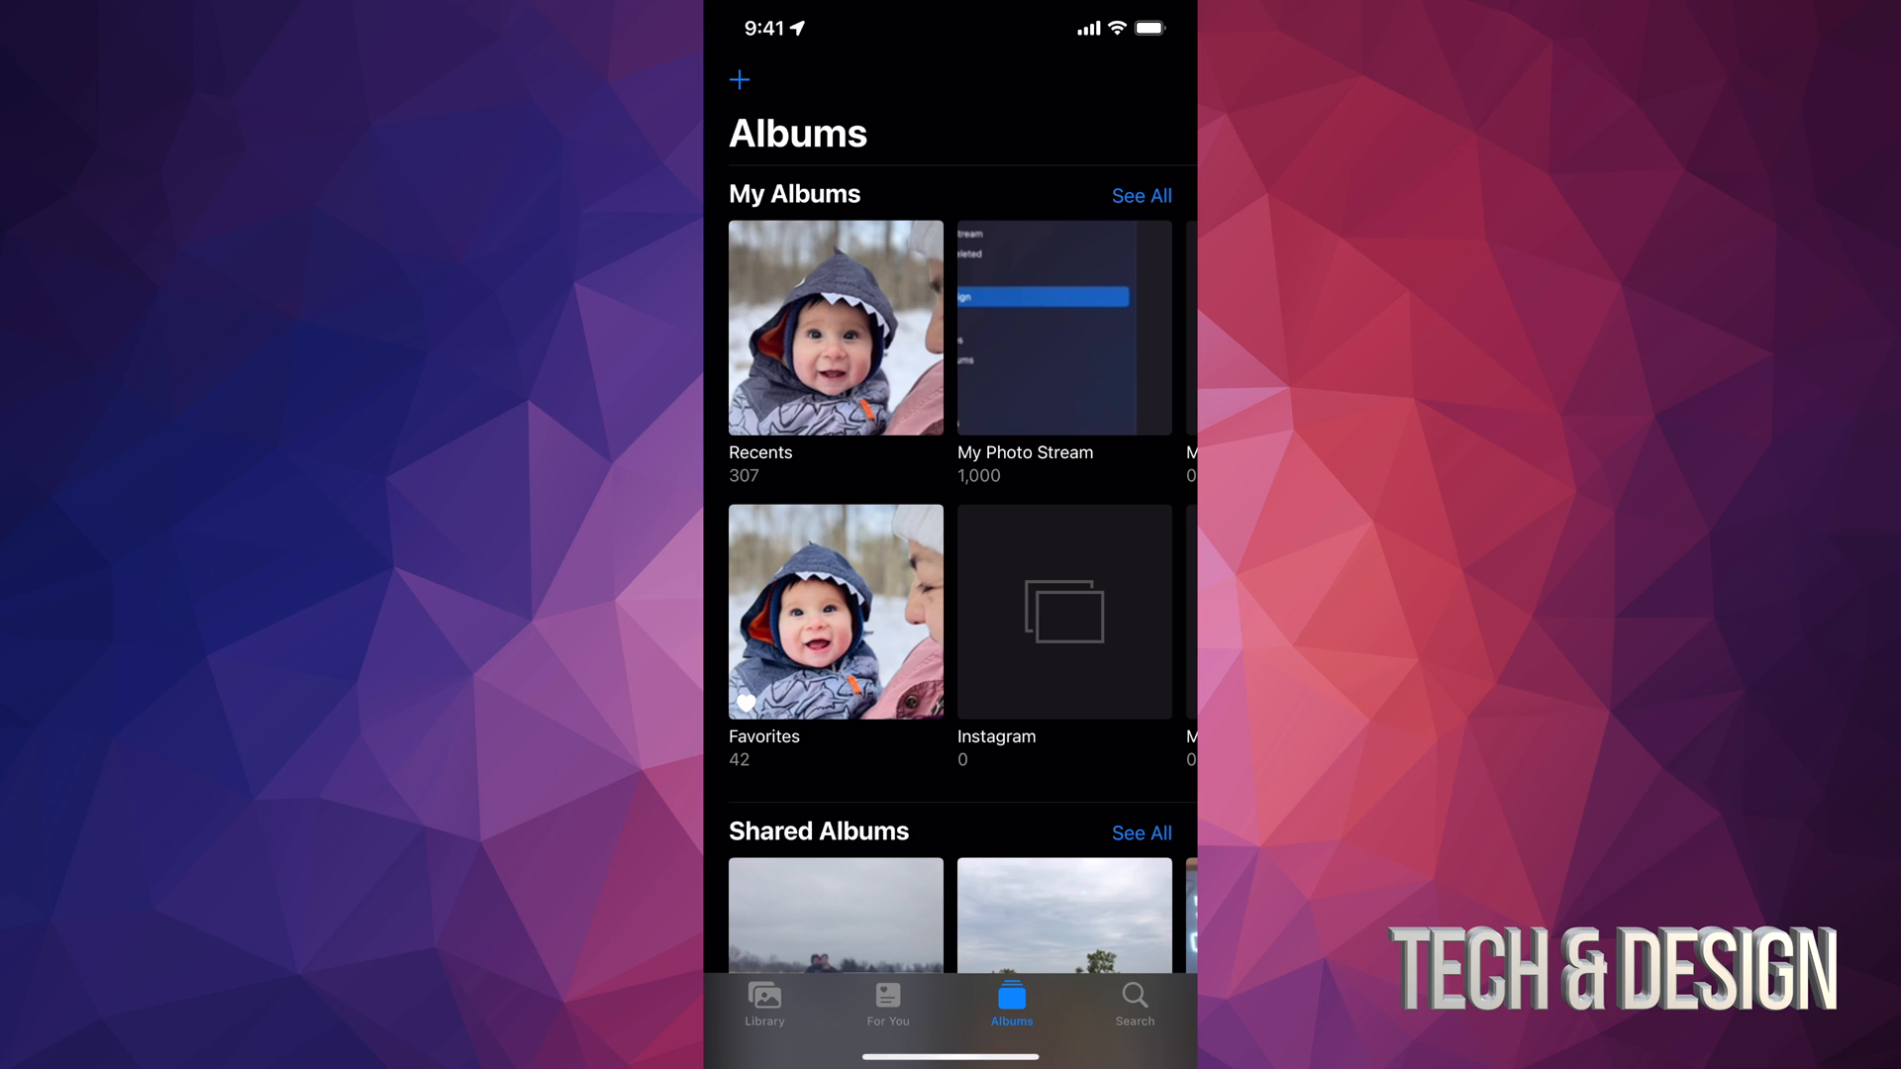
pyautogui.scroll(-3)
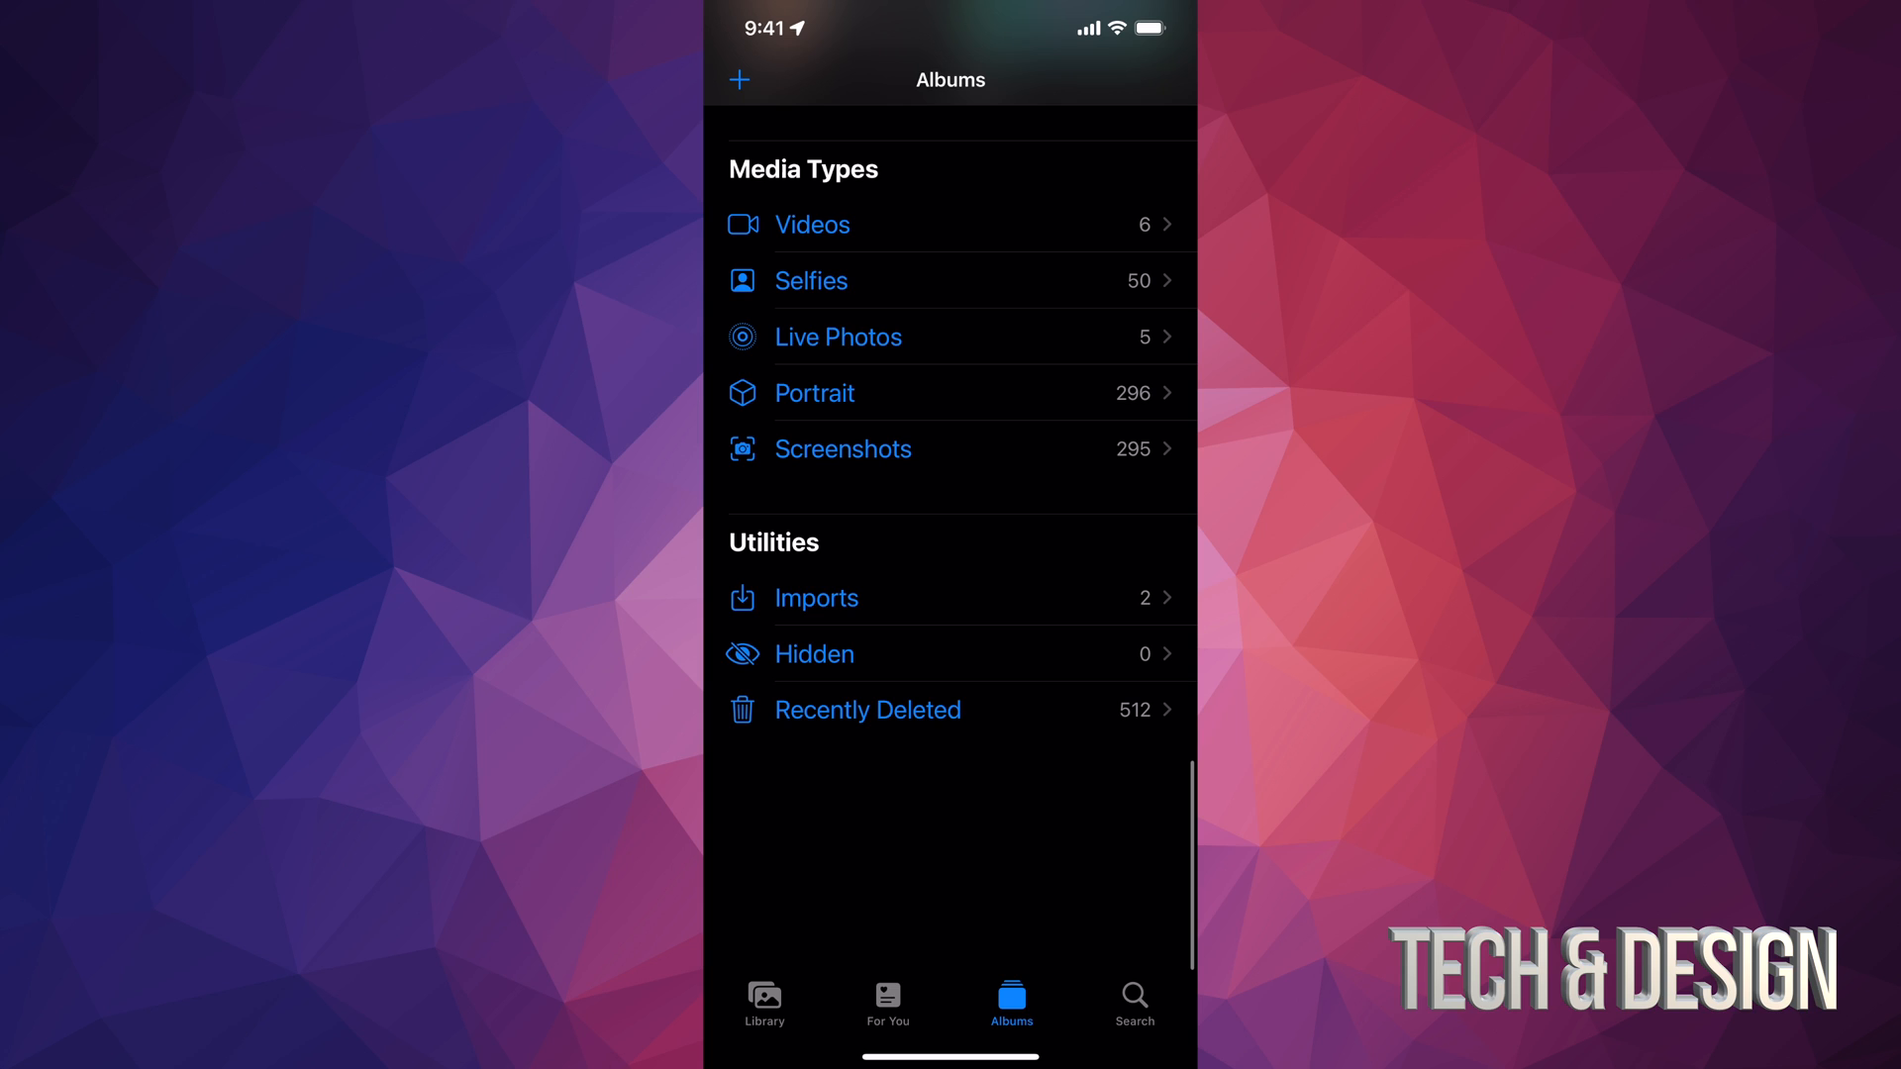
pyautogui.click(867, 708)
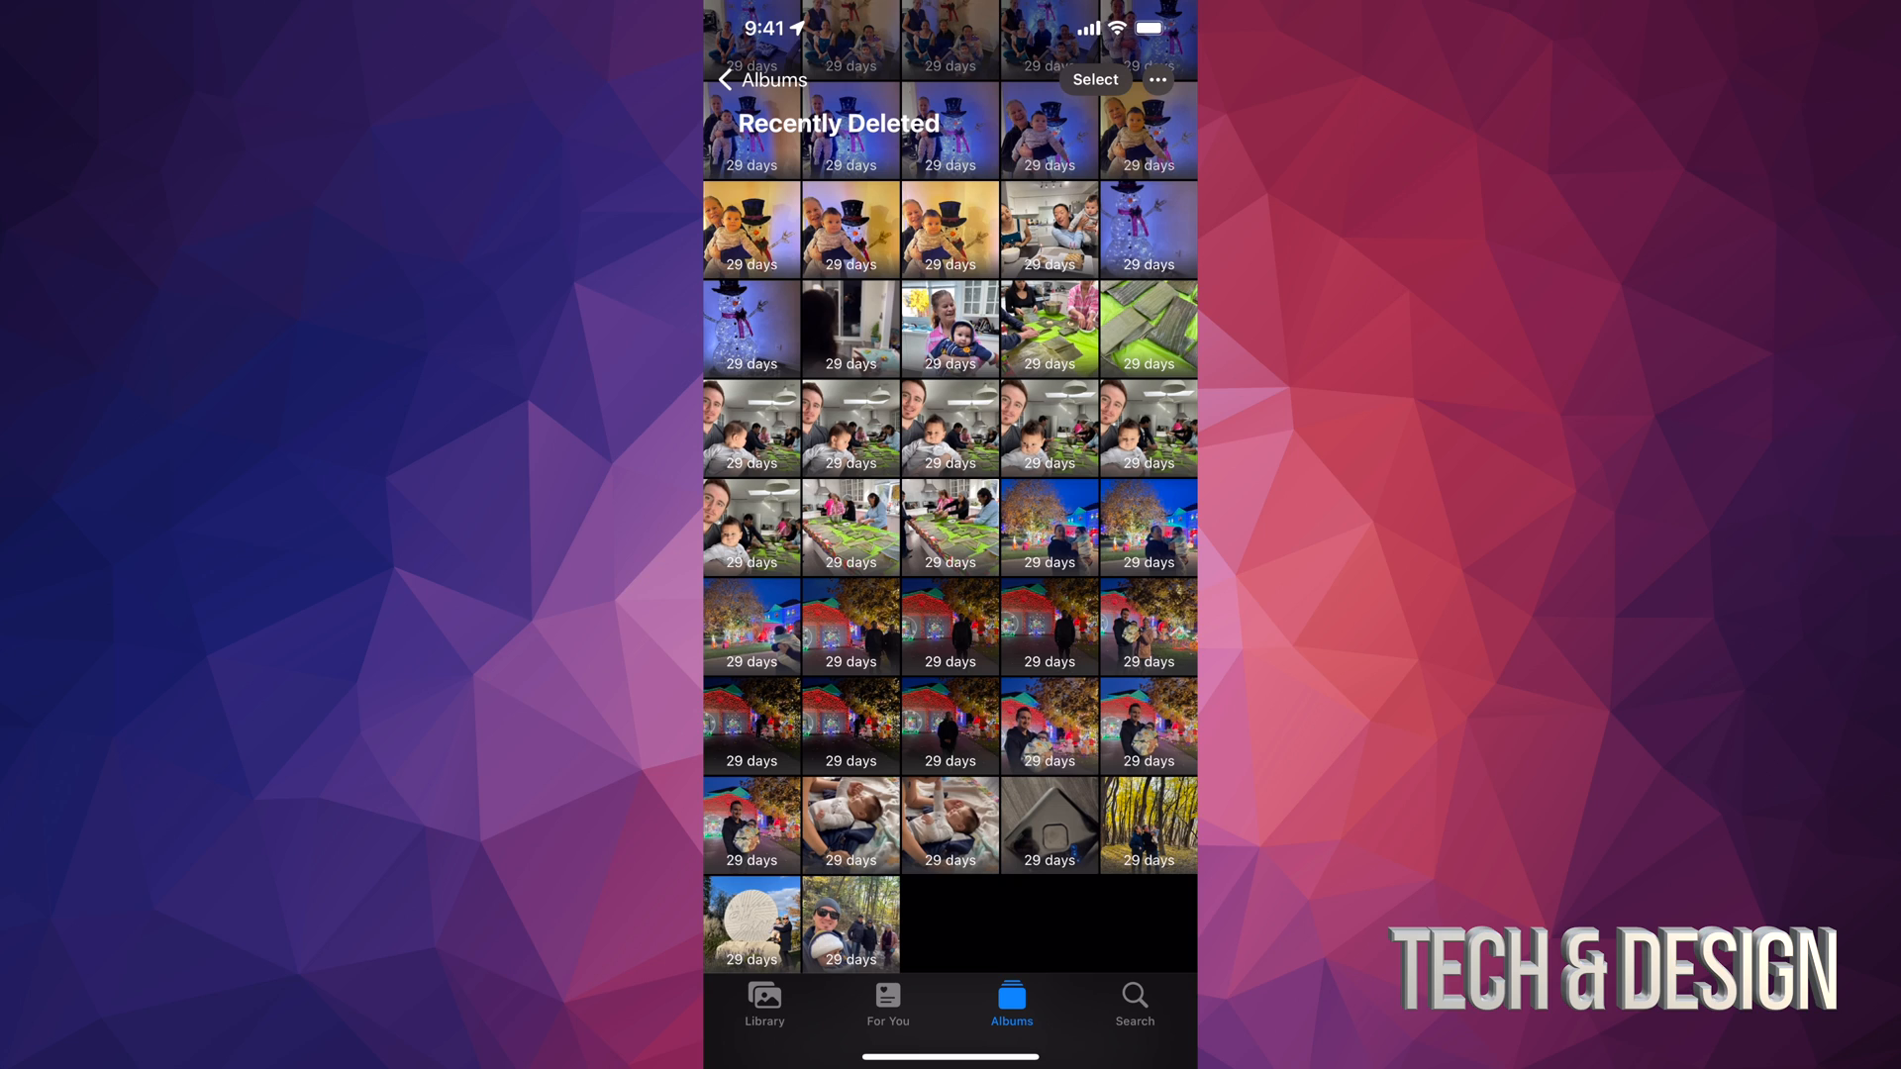
# - Delete All and confirm 'Delete 512 Items', then return to the Albums overview
pyautogui.click(1093, 79)
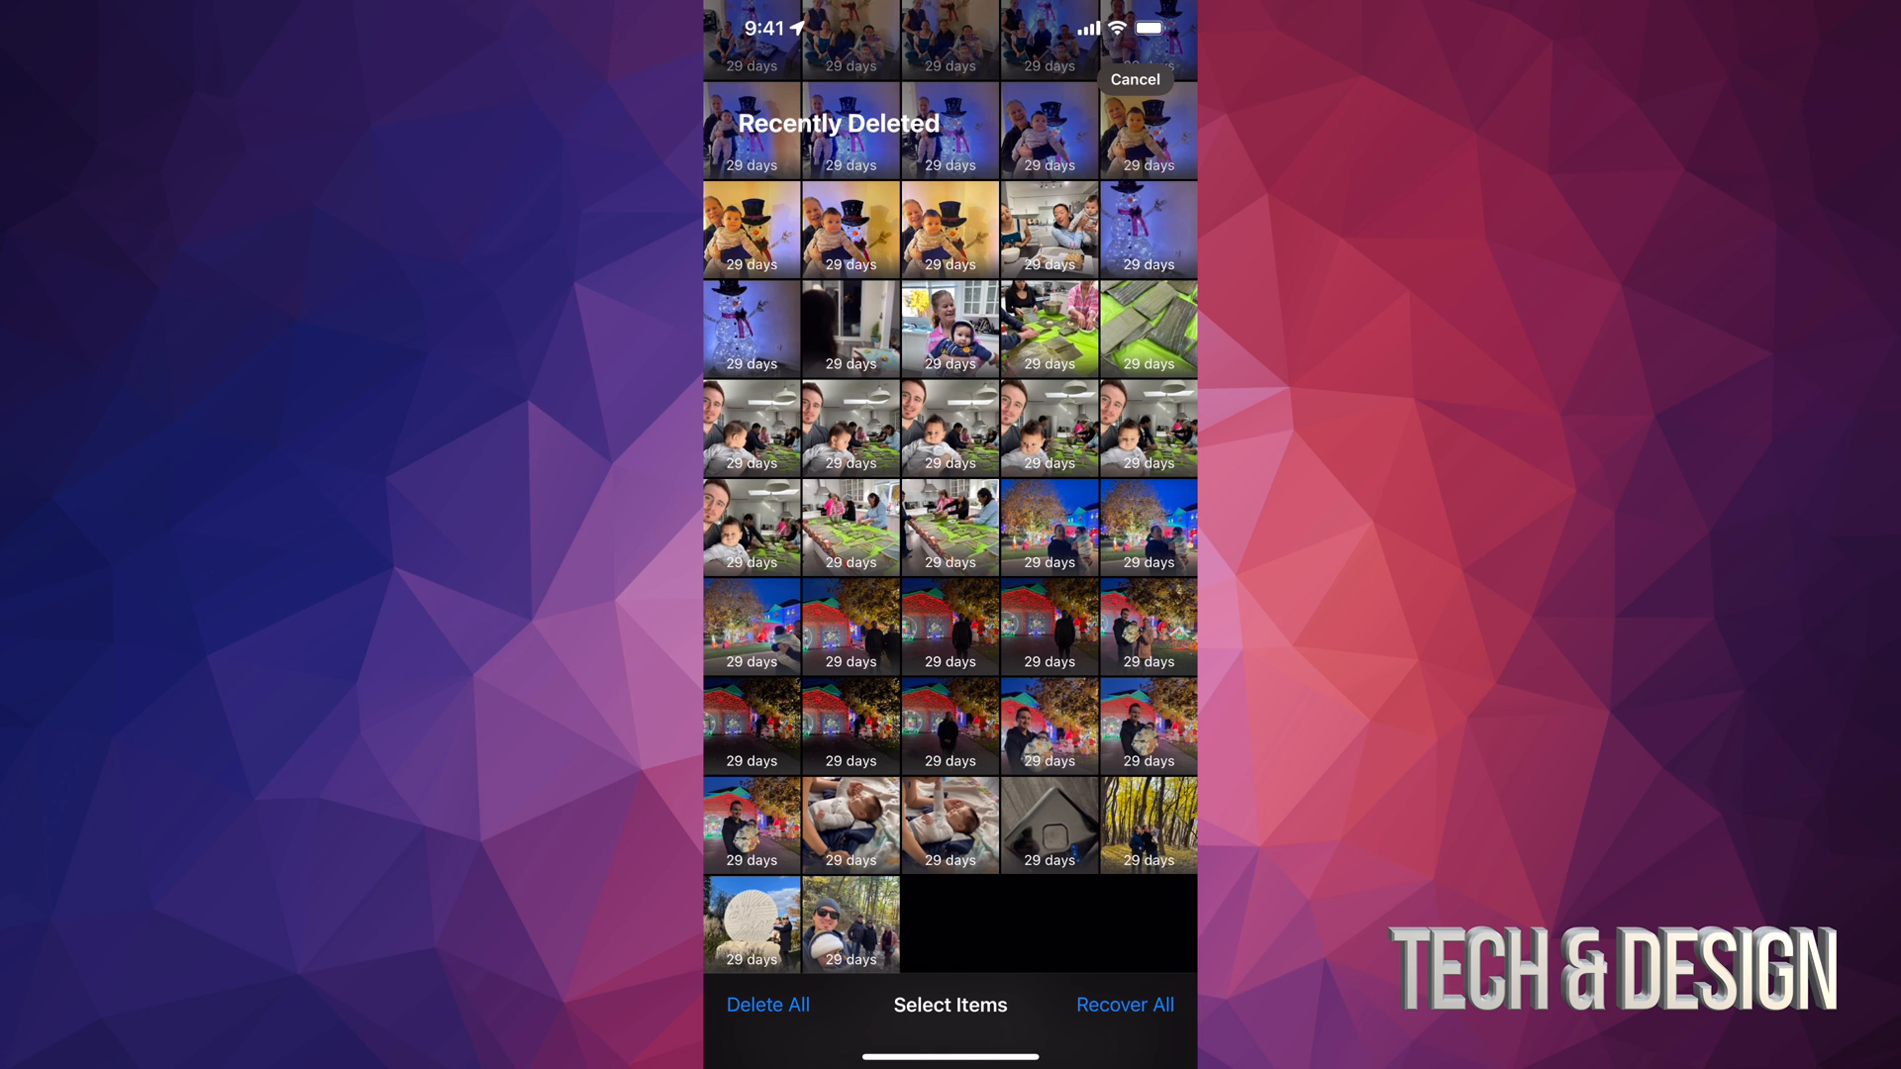
pyautogui.click(766, 1003)
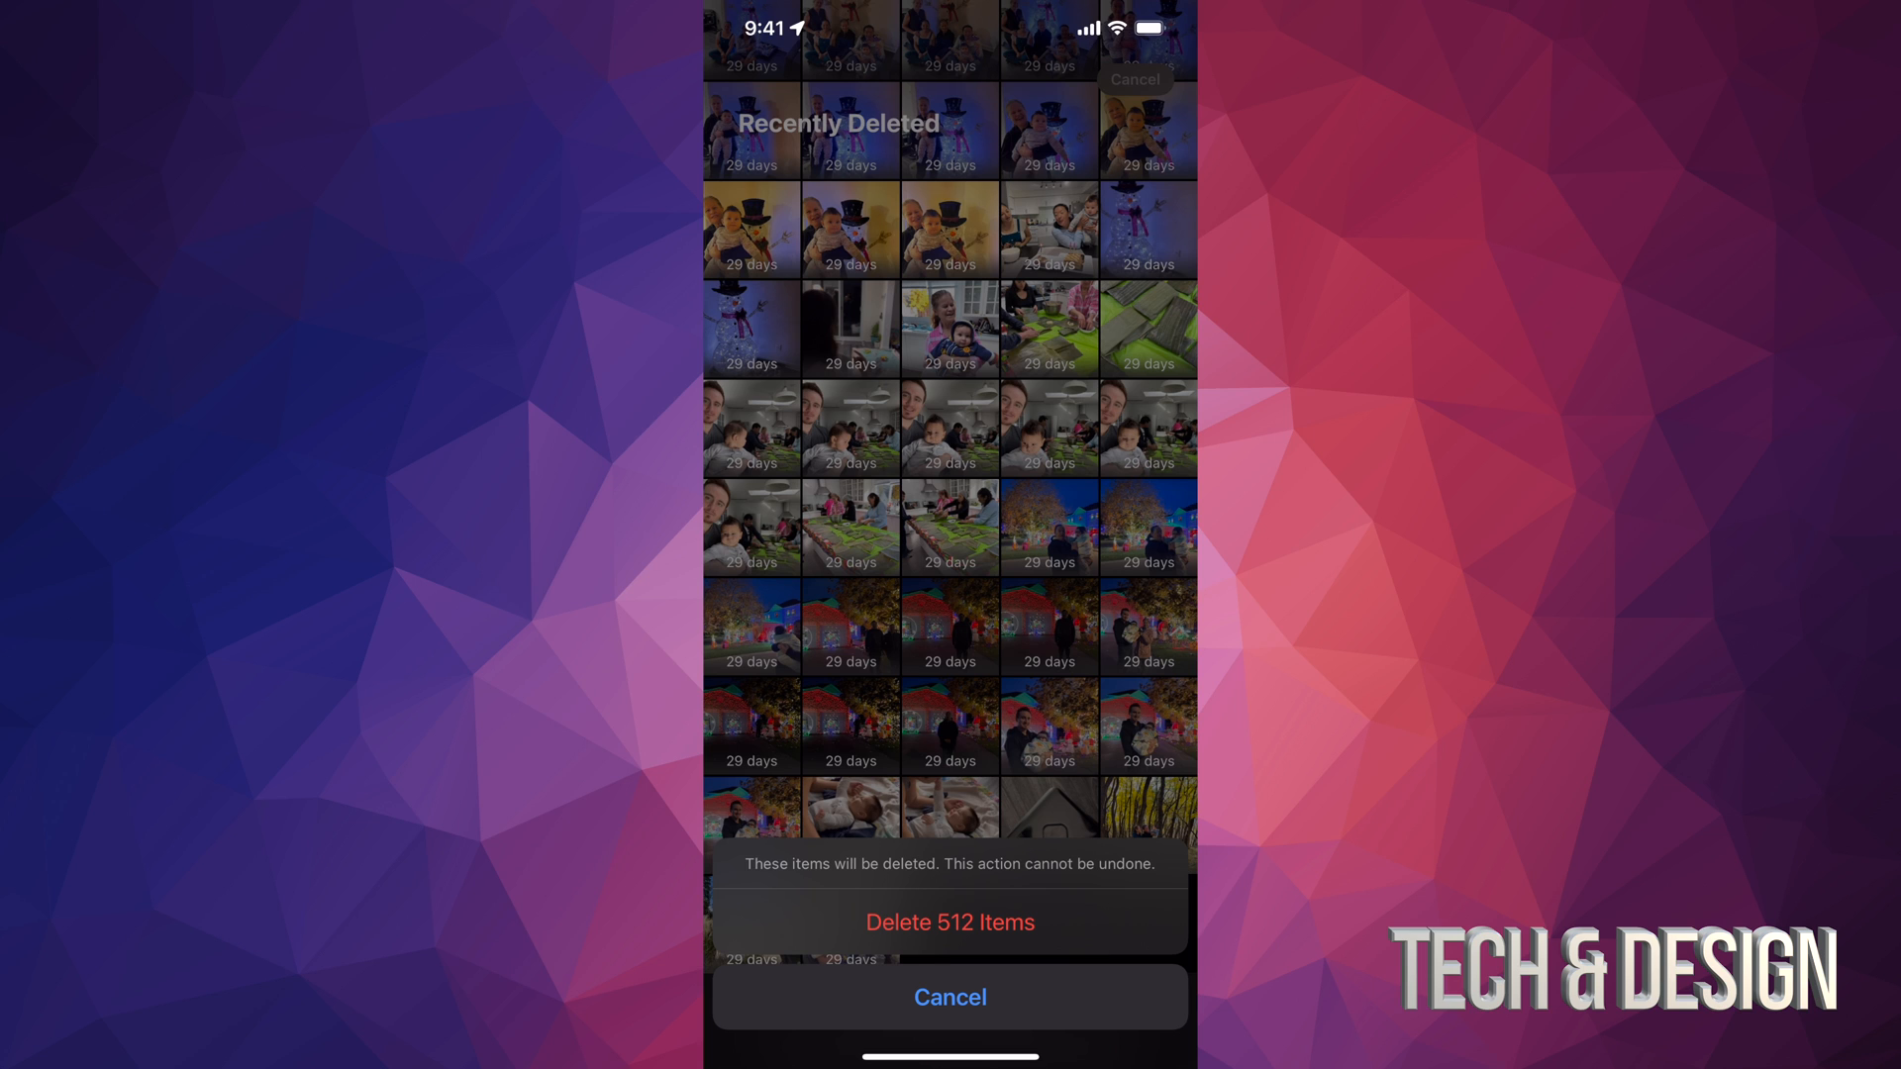
pyautogui.click(948, 921)
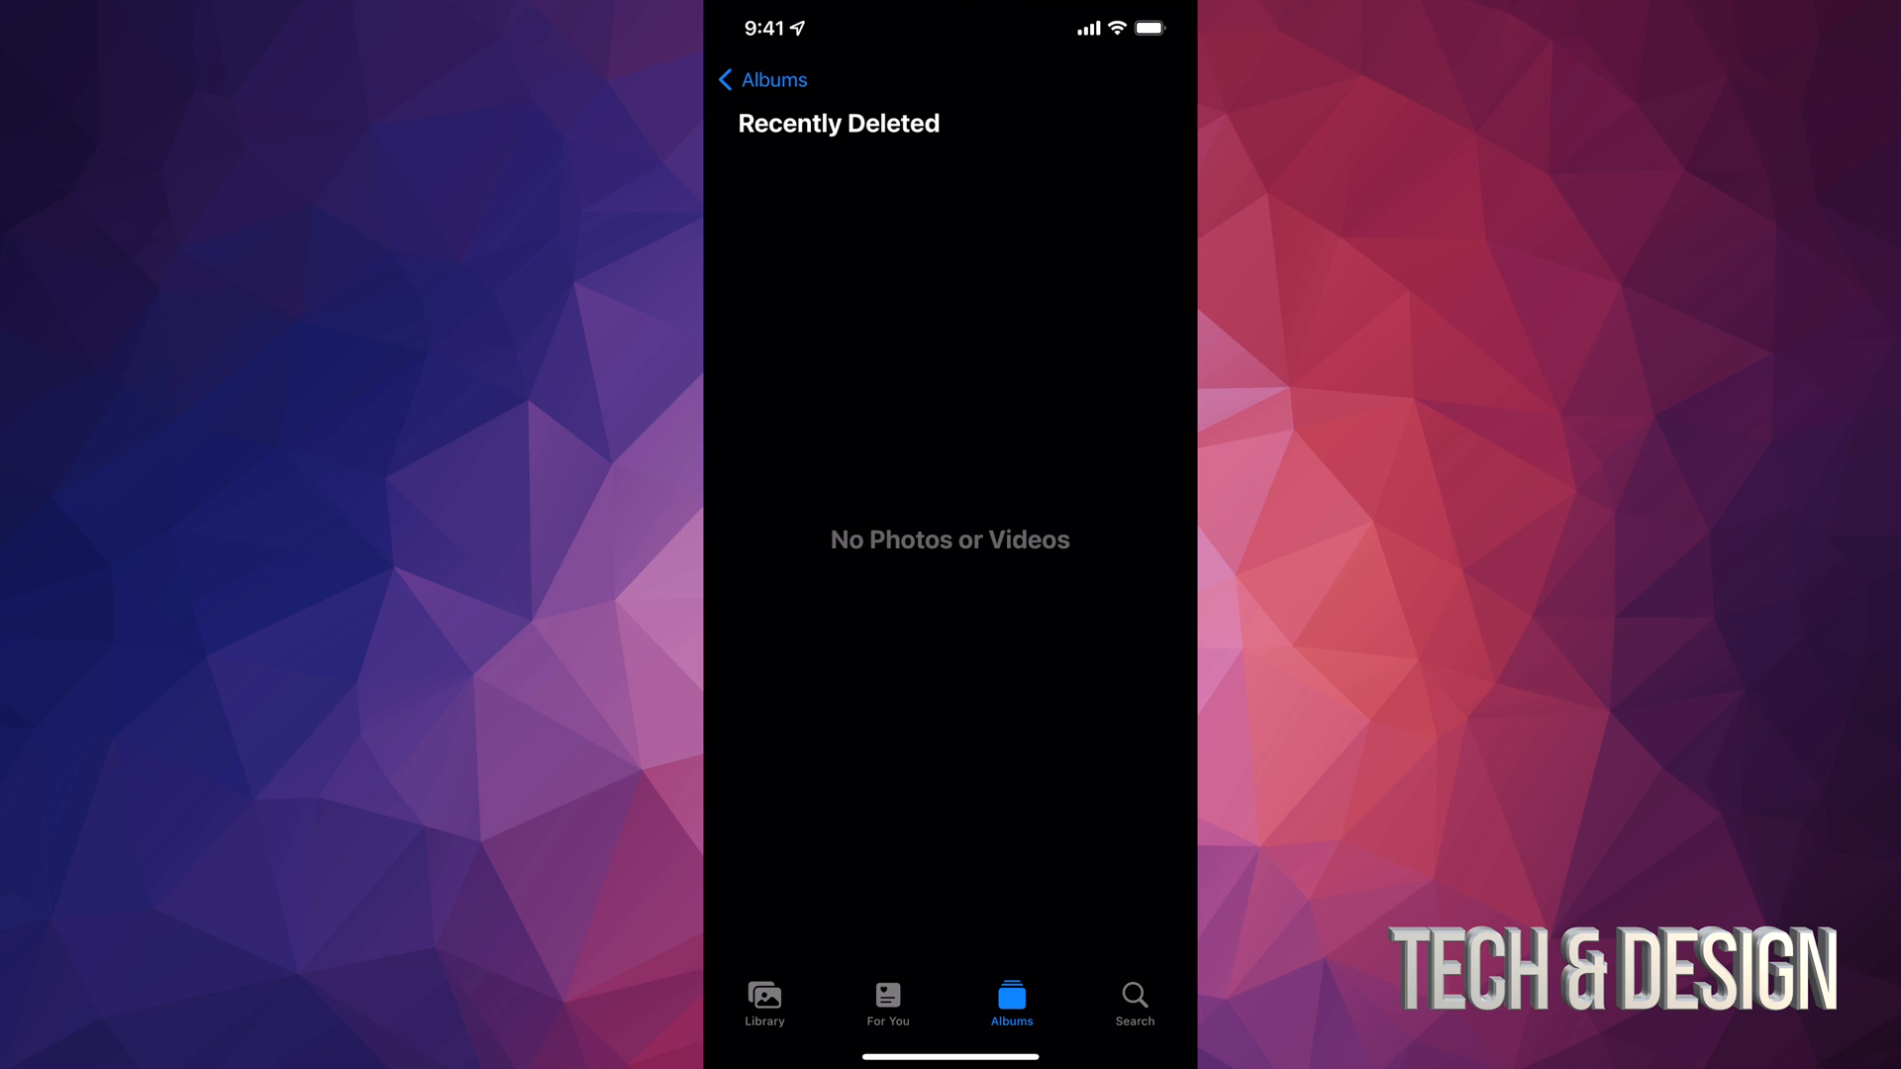
pyautogui.click(760, 79)
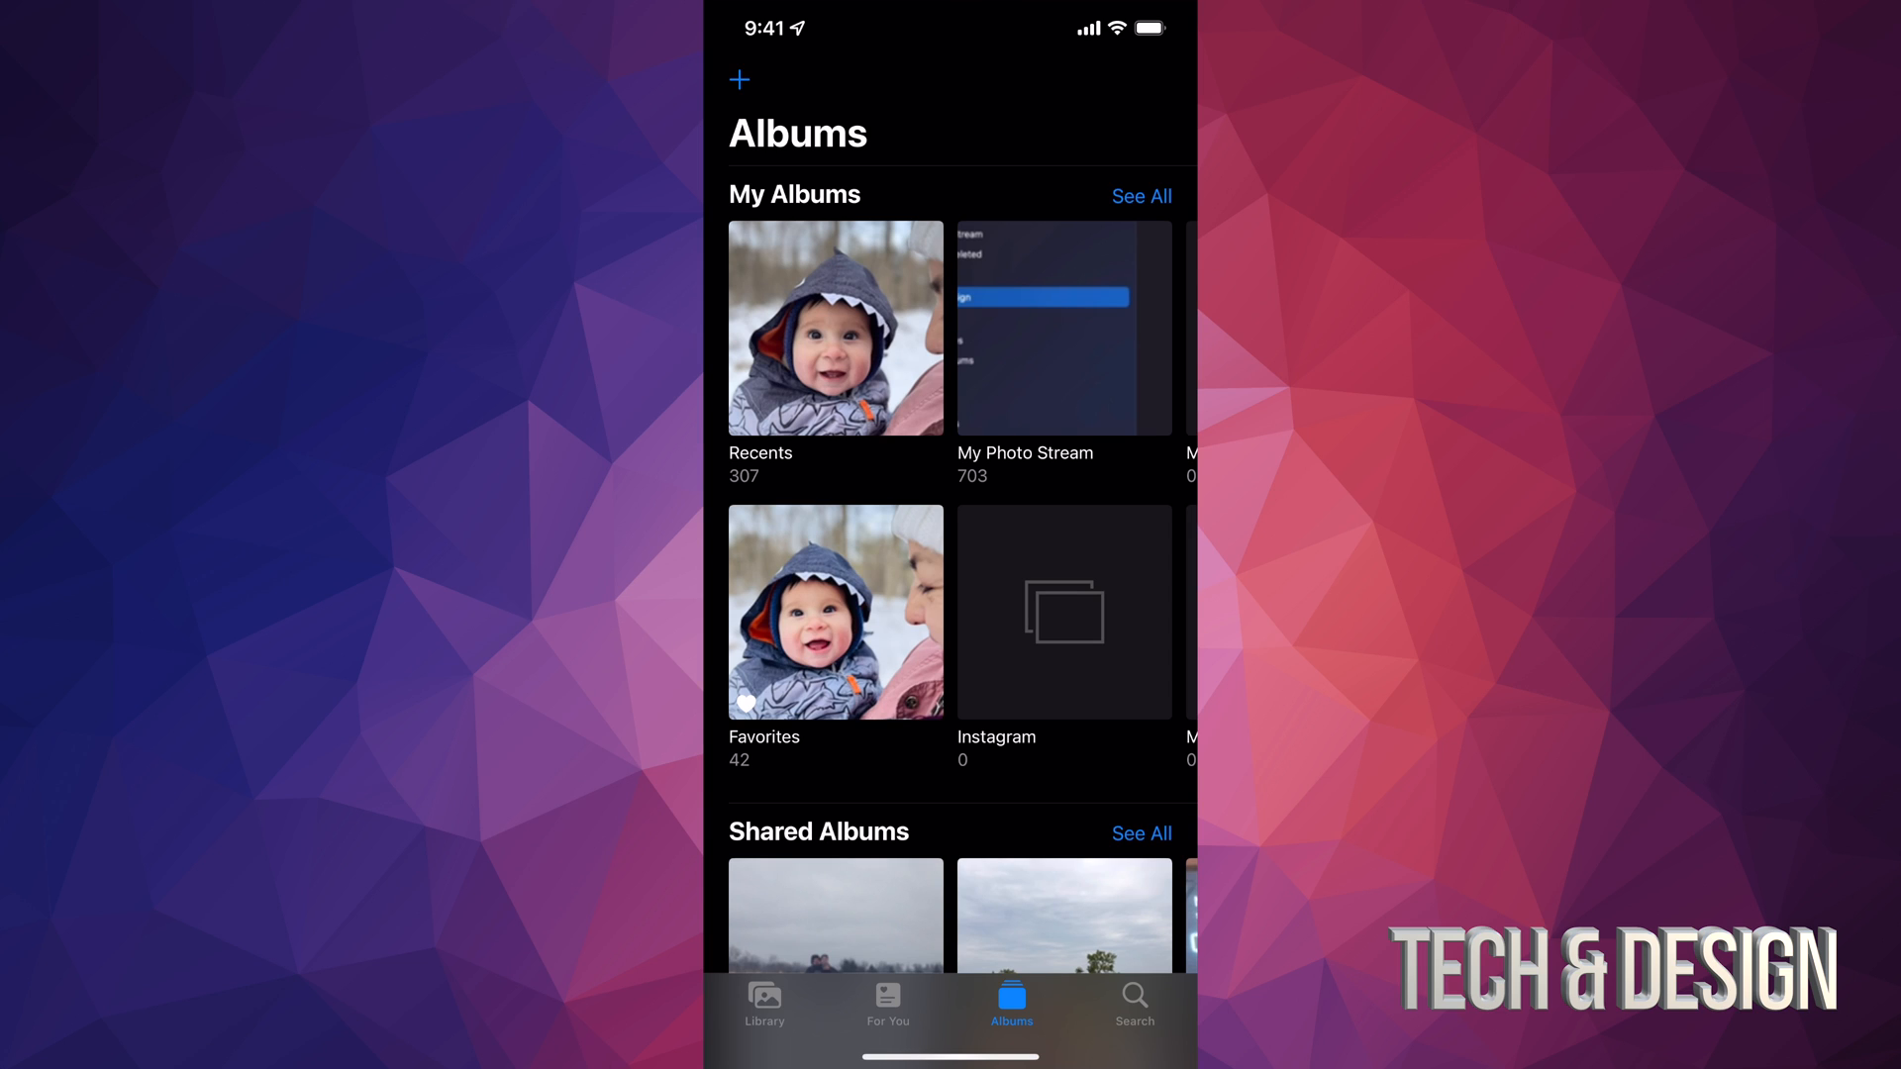